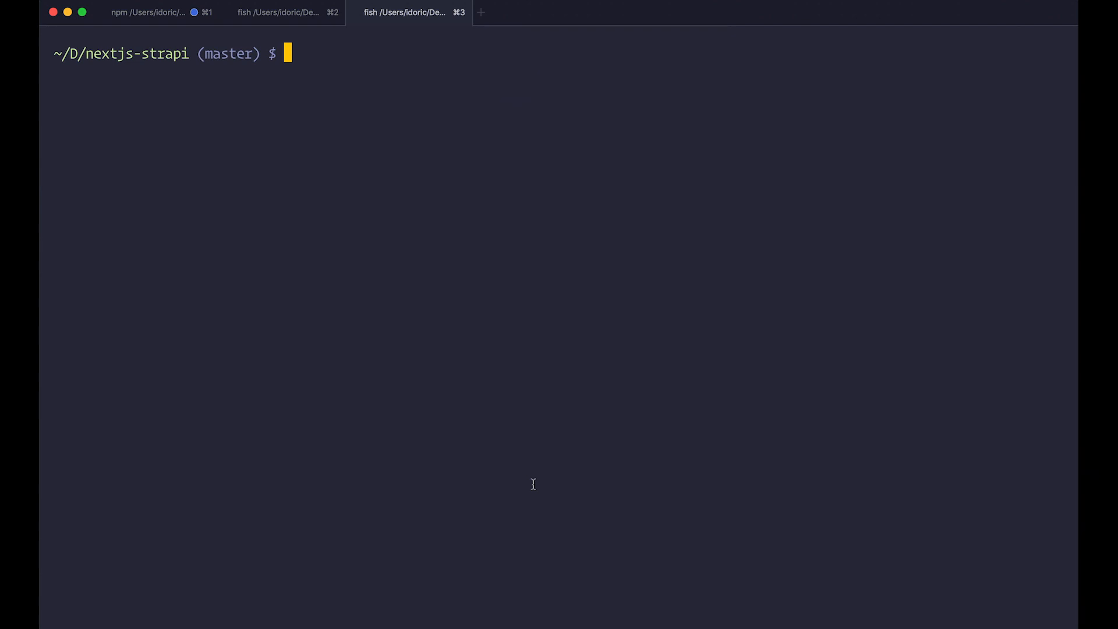
- Build the project with npm run build and start the production server on localhost:3000
text(npm run build)
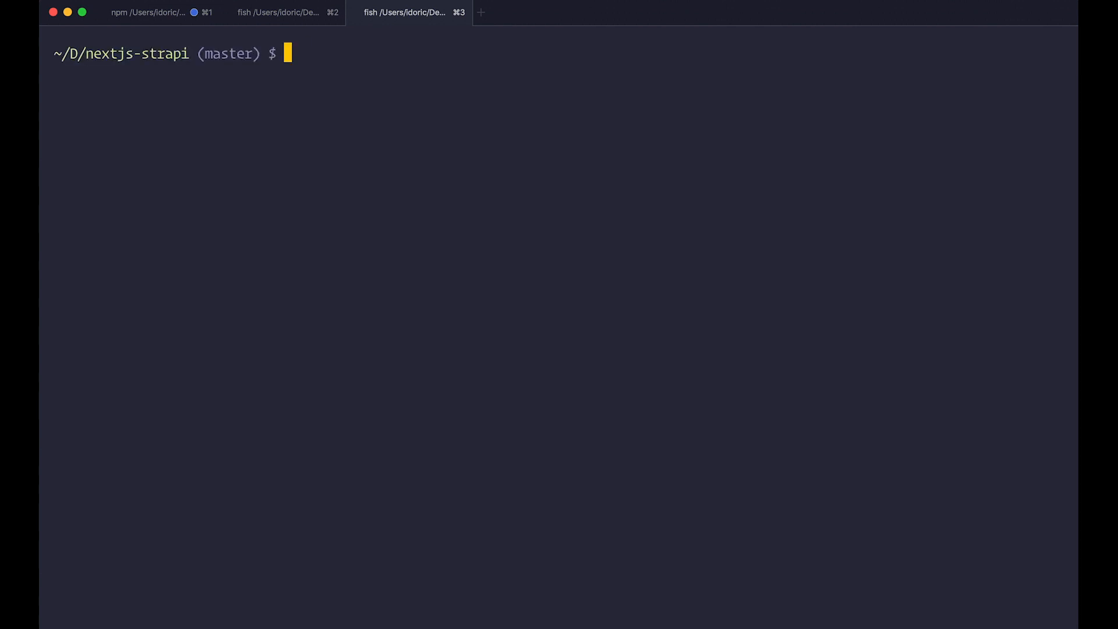
text(npm run start)
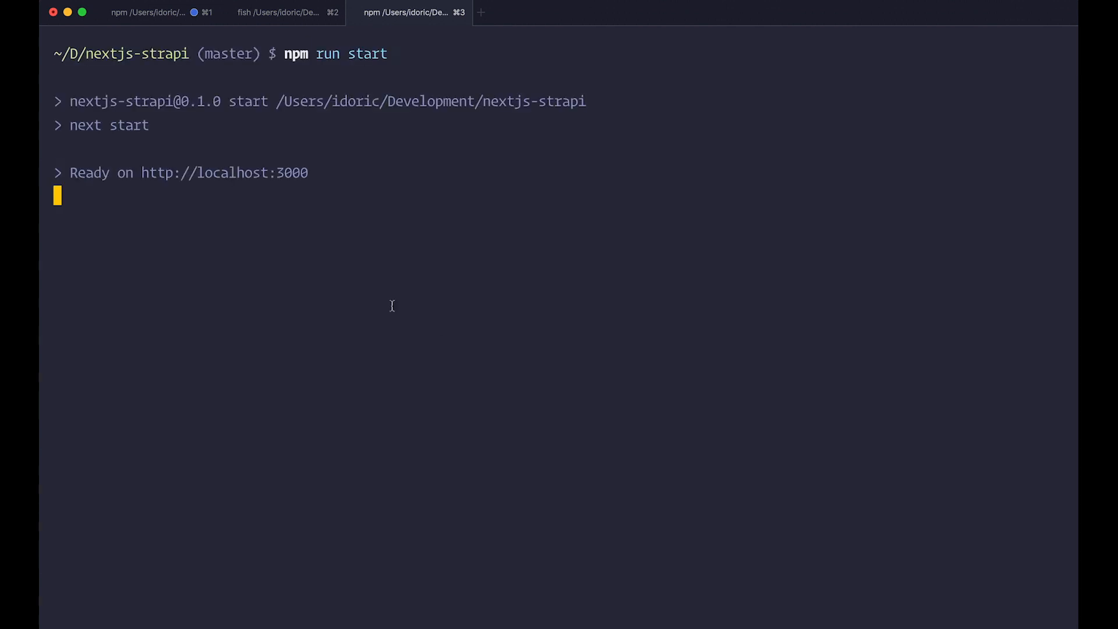
mouse_move(361, 248)
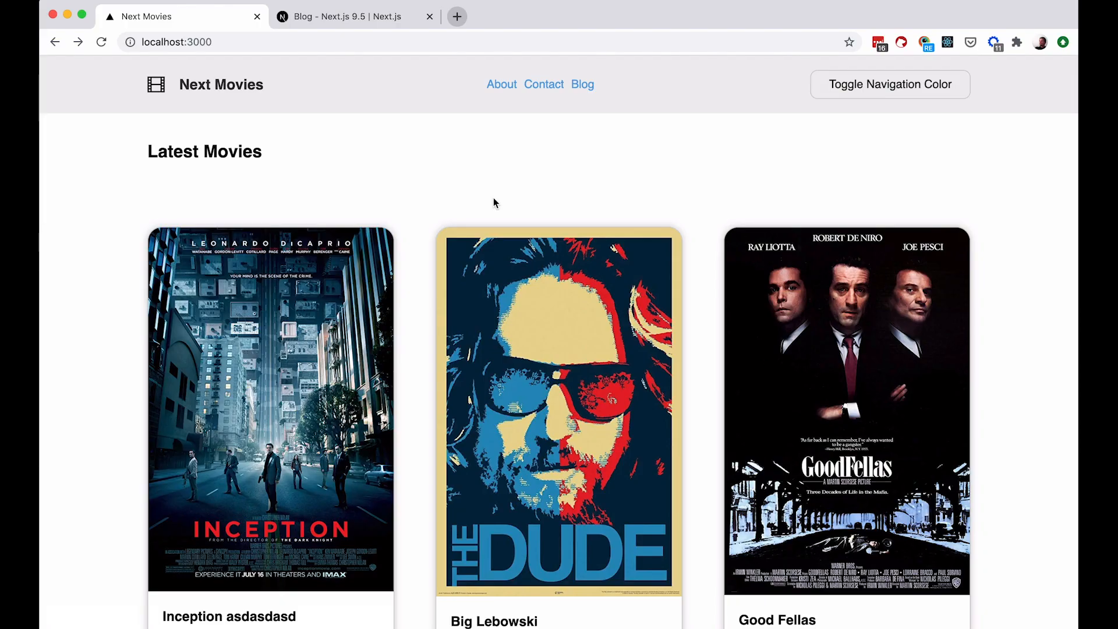
- Append 'adadasdasd' to the About entry's Title in Strapi admin
click(501, 85)
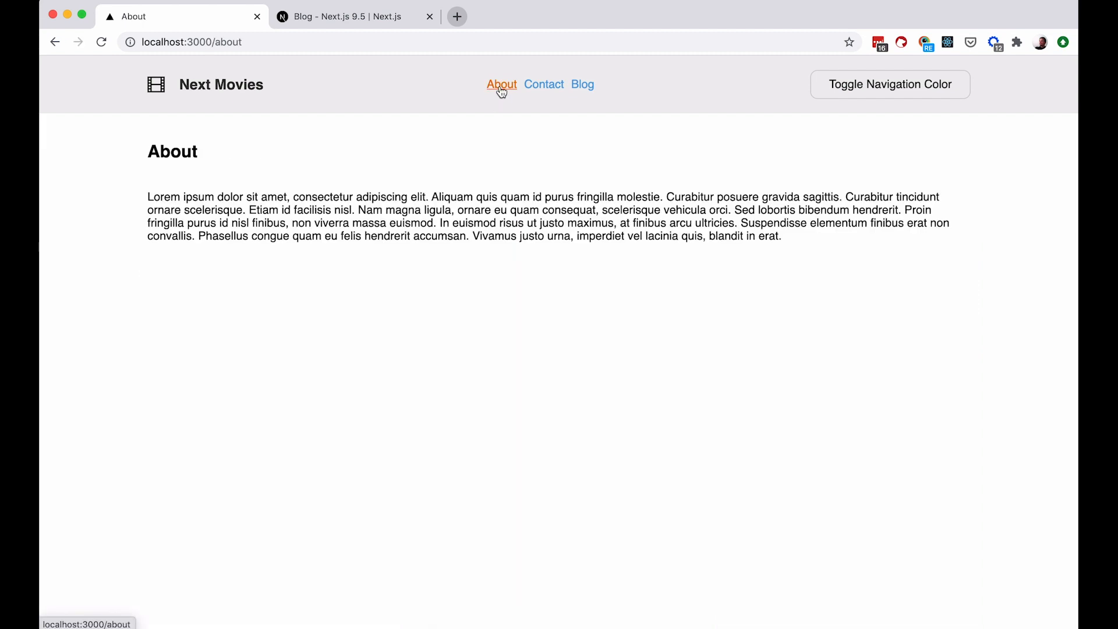
mouse_move(213, 163)
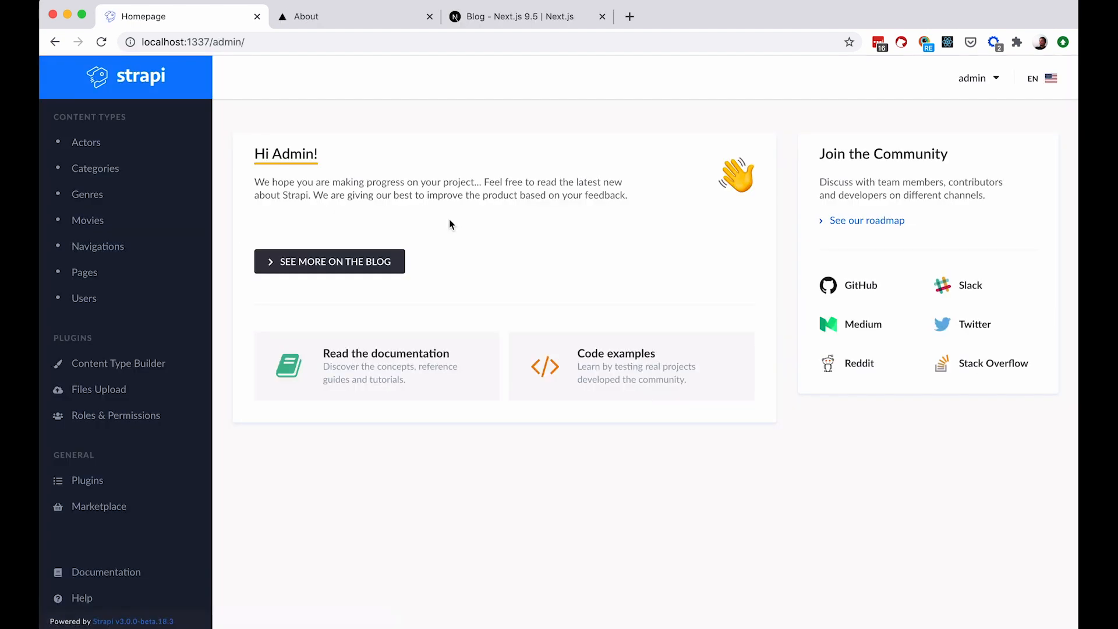
click(84, 272)
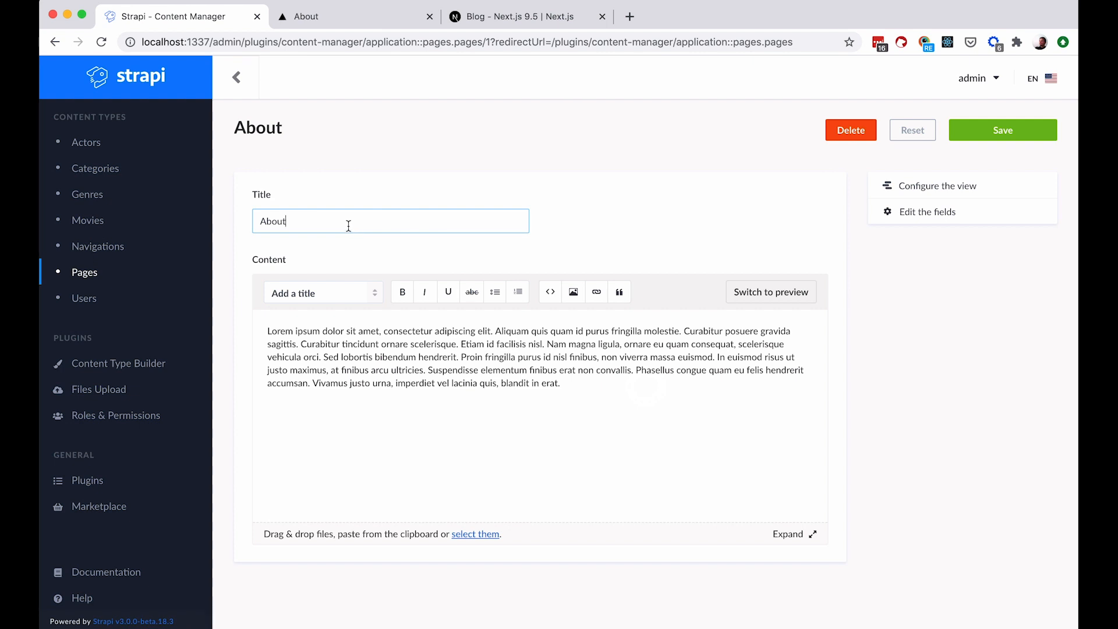
text(adadasdasd)
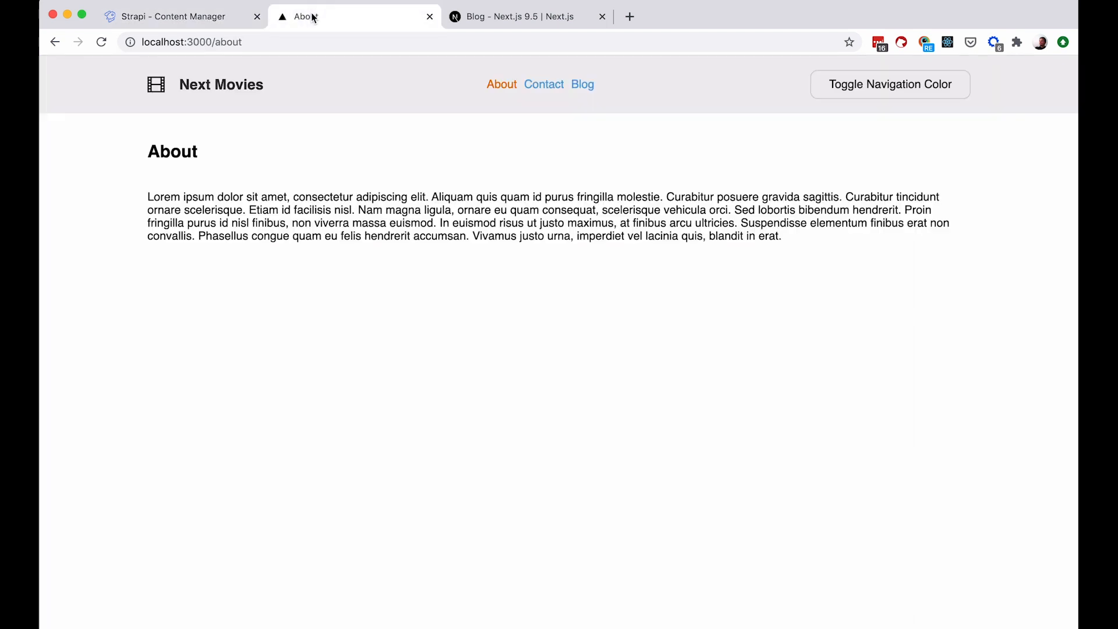
mouse_move(124, 68)
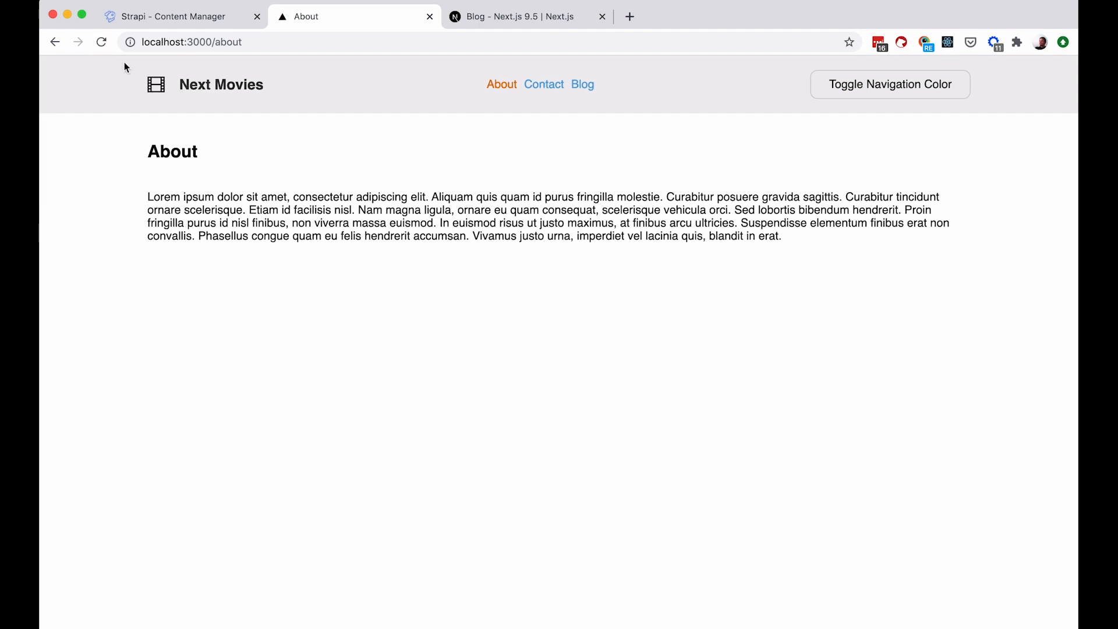
click(102, 42)
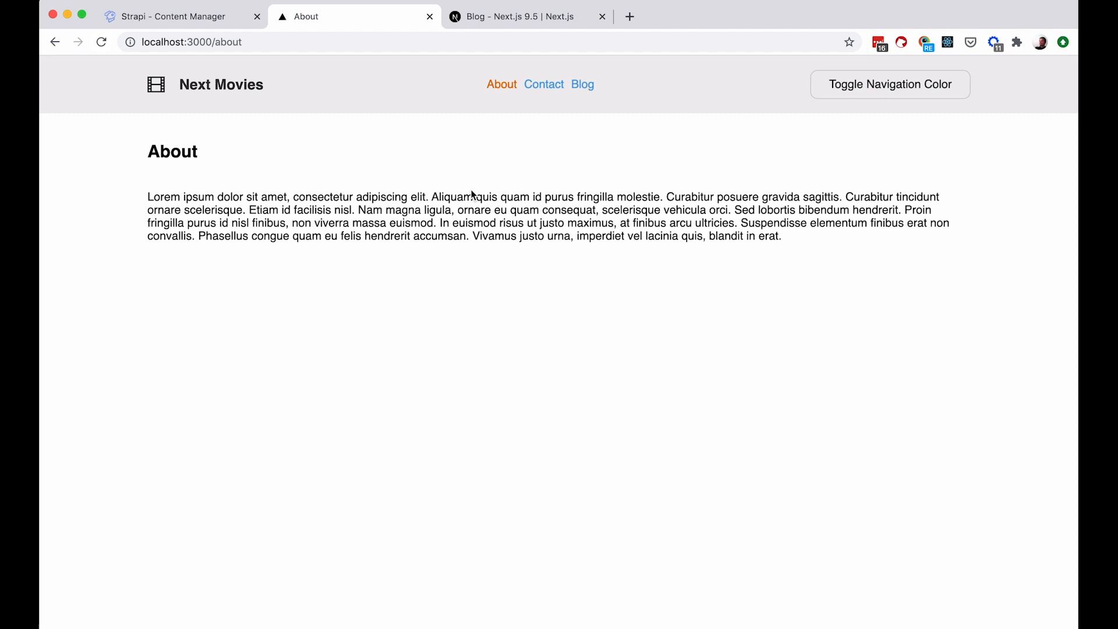
mouse_move(532, 153)
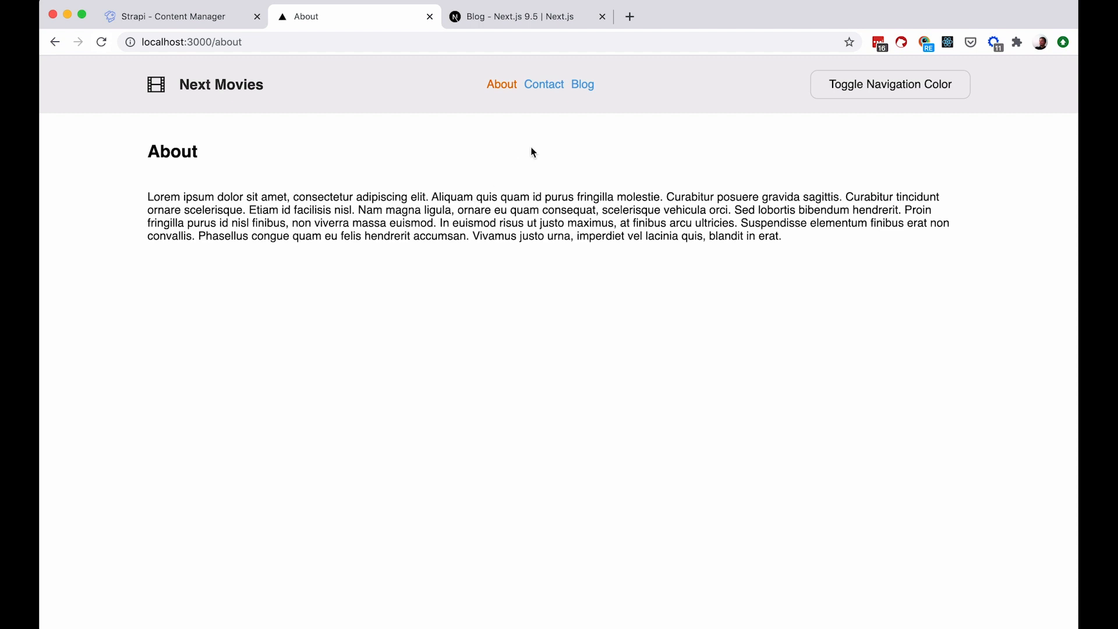
mouse_move(422, 355)
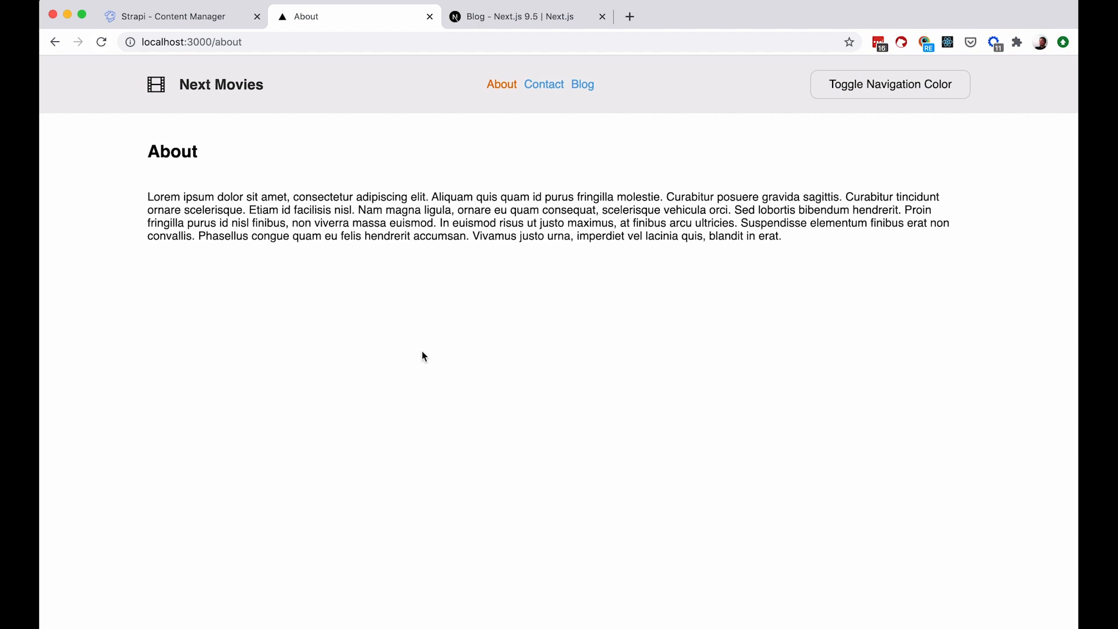
mouse_move(399, 220)
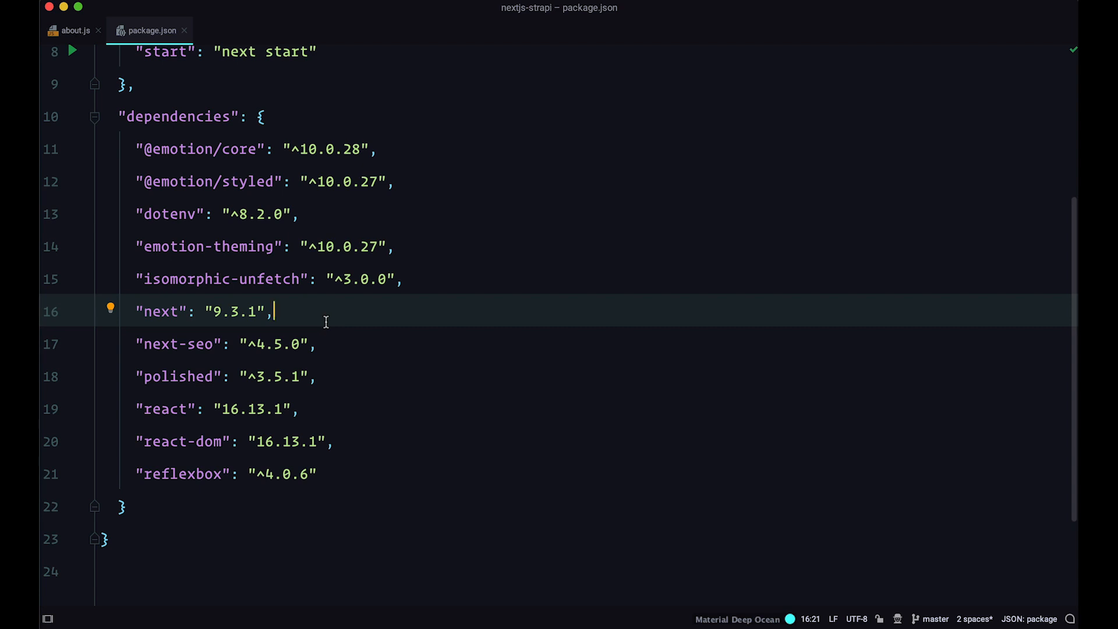
mouse_move(327, 325)
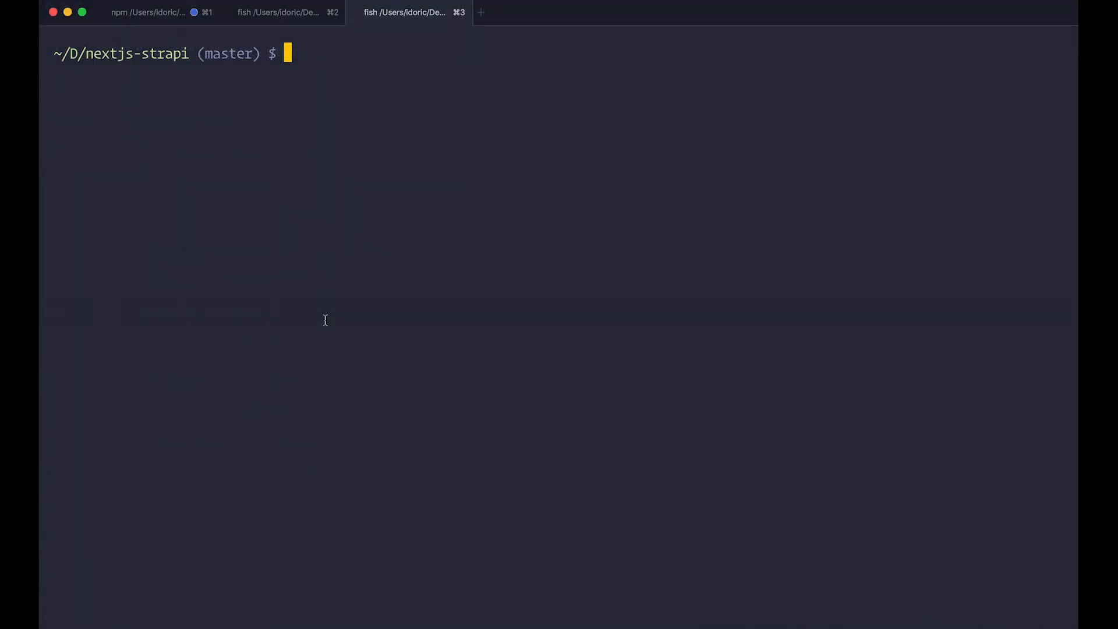
- Run npm update next in iTerm2 while package.json lists next at 9.3.1
text(npm update next)
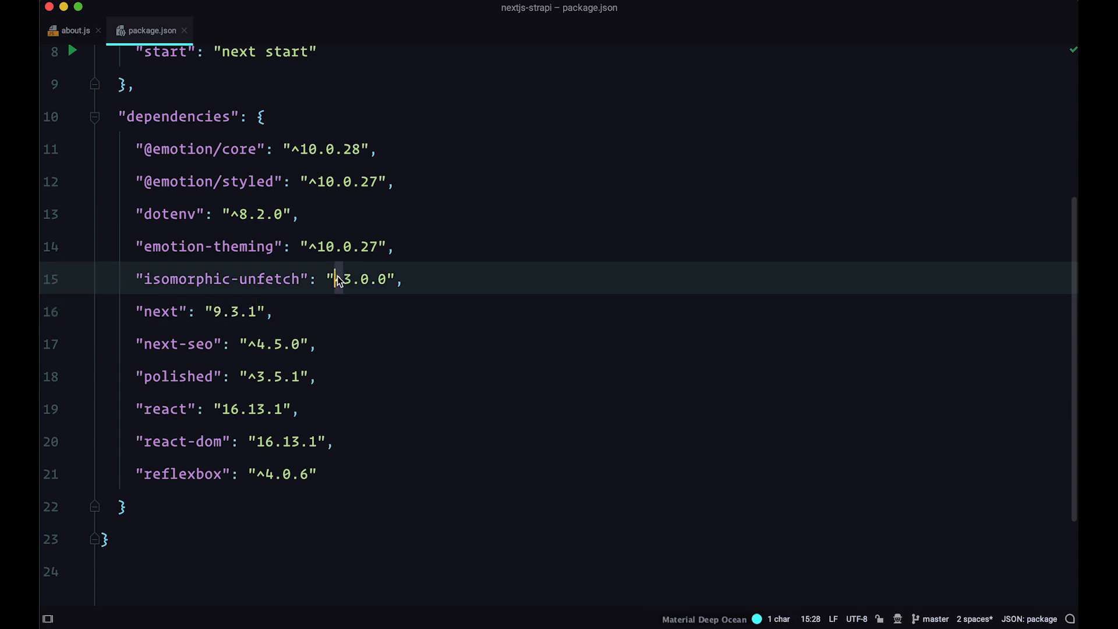
- Set the next dependency in package.json to ^9.5.1 and save
text(^)
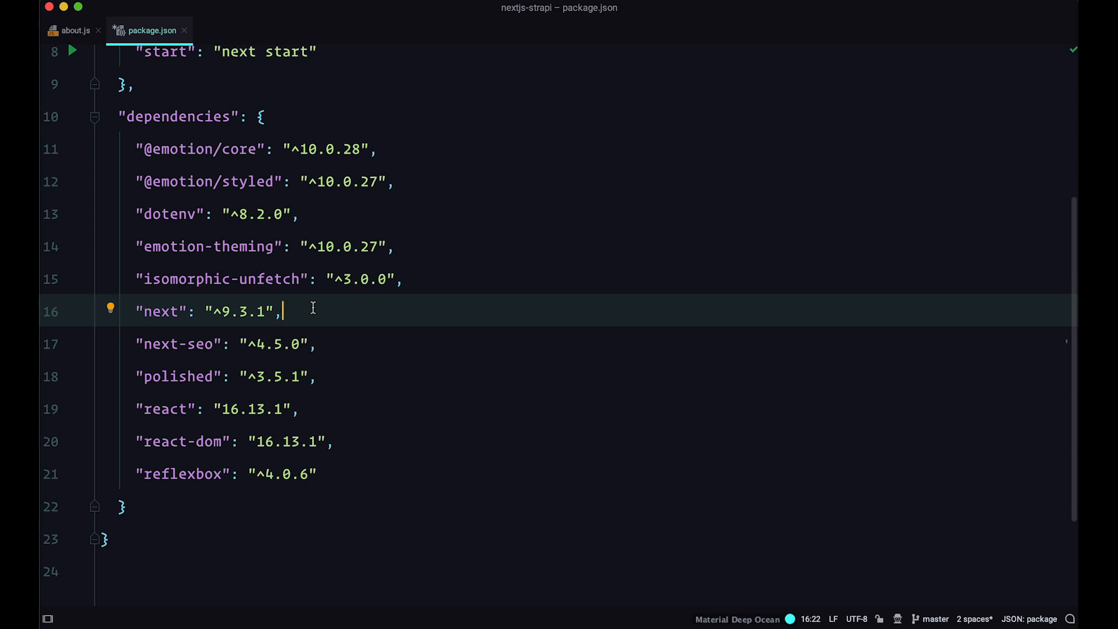
key(Cmd+S)
text(5)
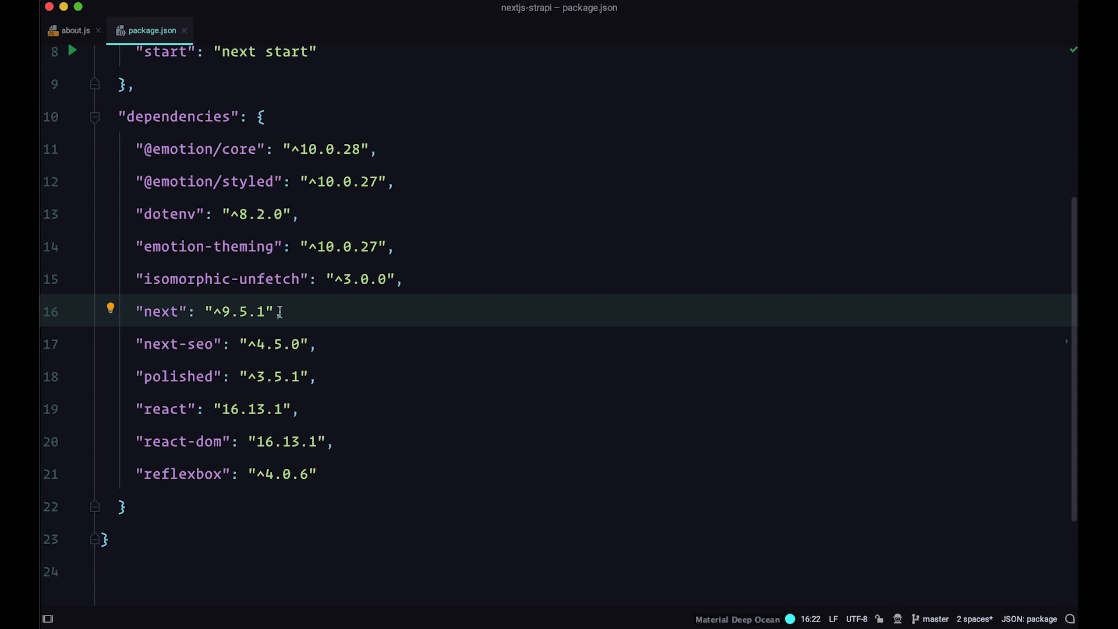
click(74, 30)
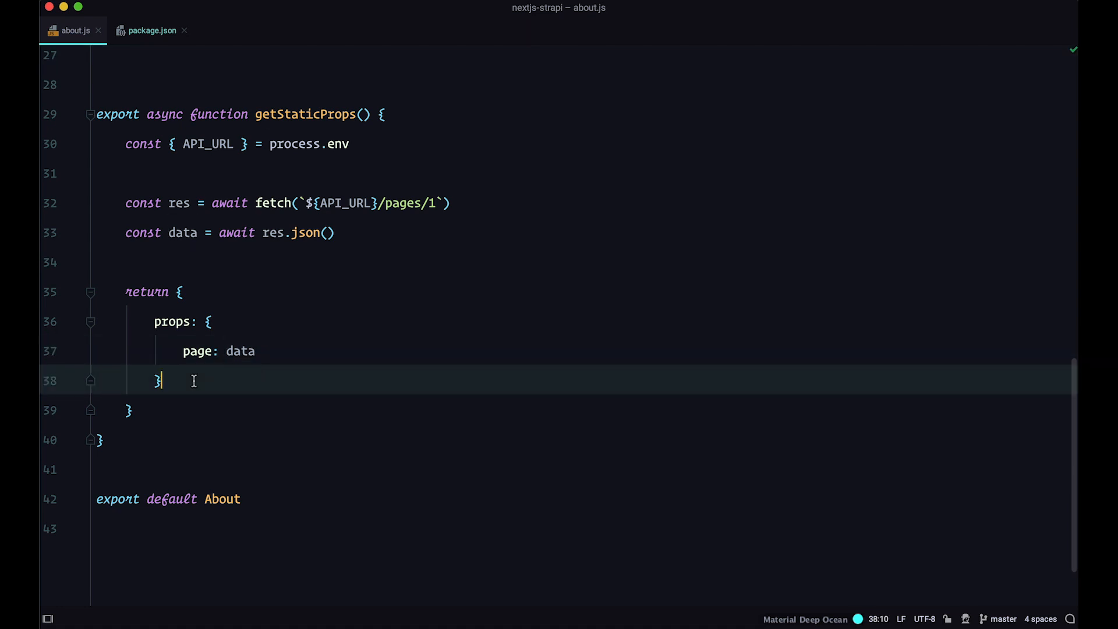
- Add a revalidate entry after props in about.js getStaticProps
text(.p)
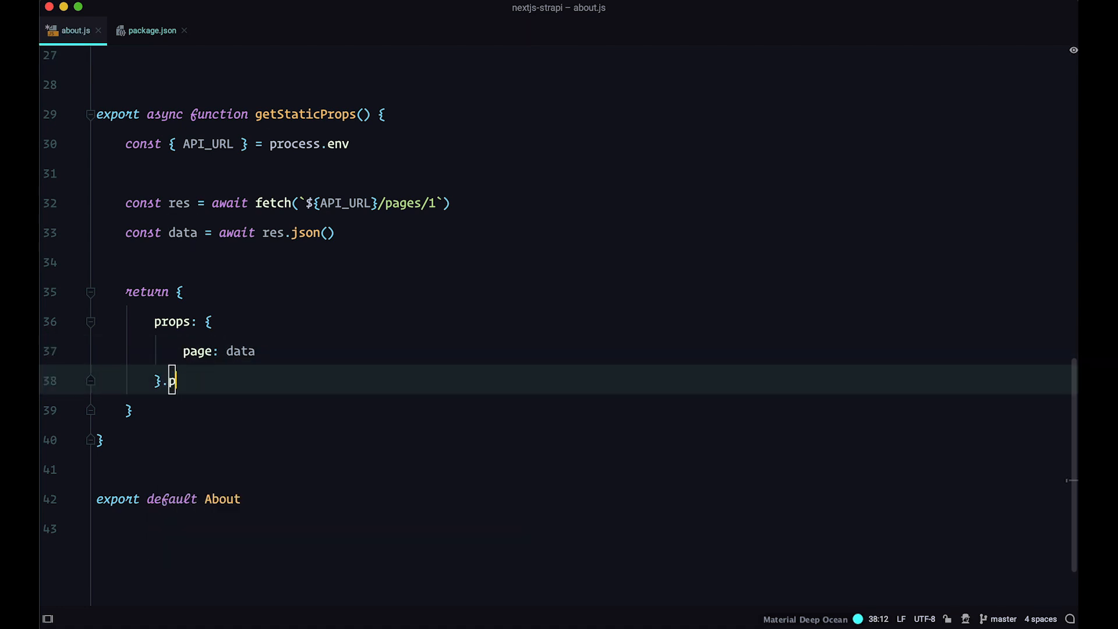
key(Enter)
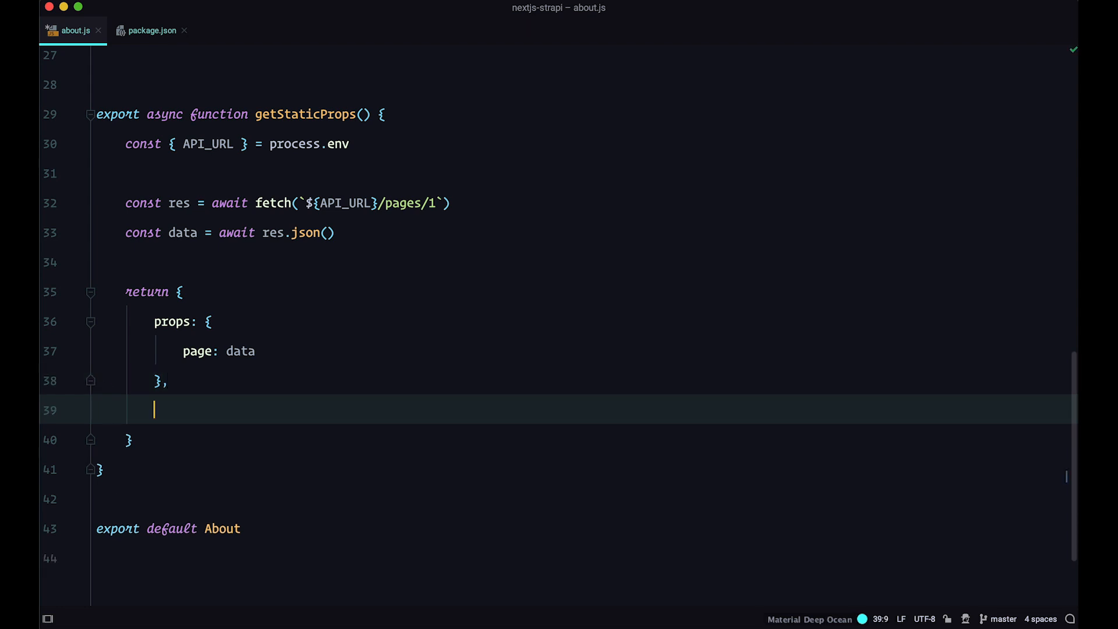
text(re)
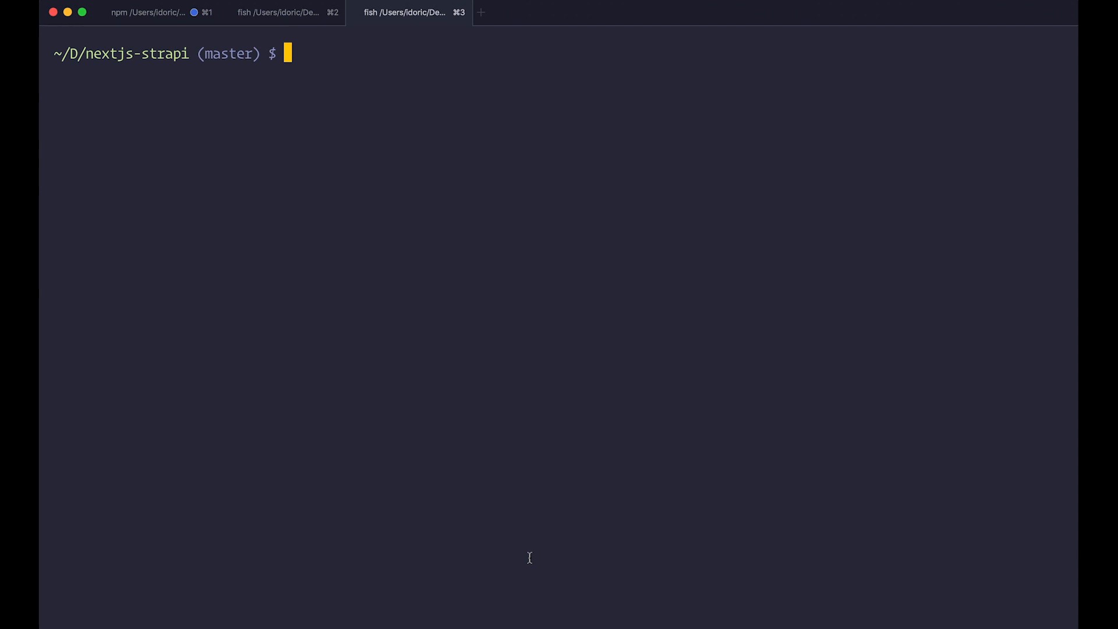
- Restart the server, then revert the About title in Strapi and save it
text(npm run start)
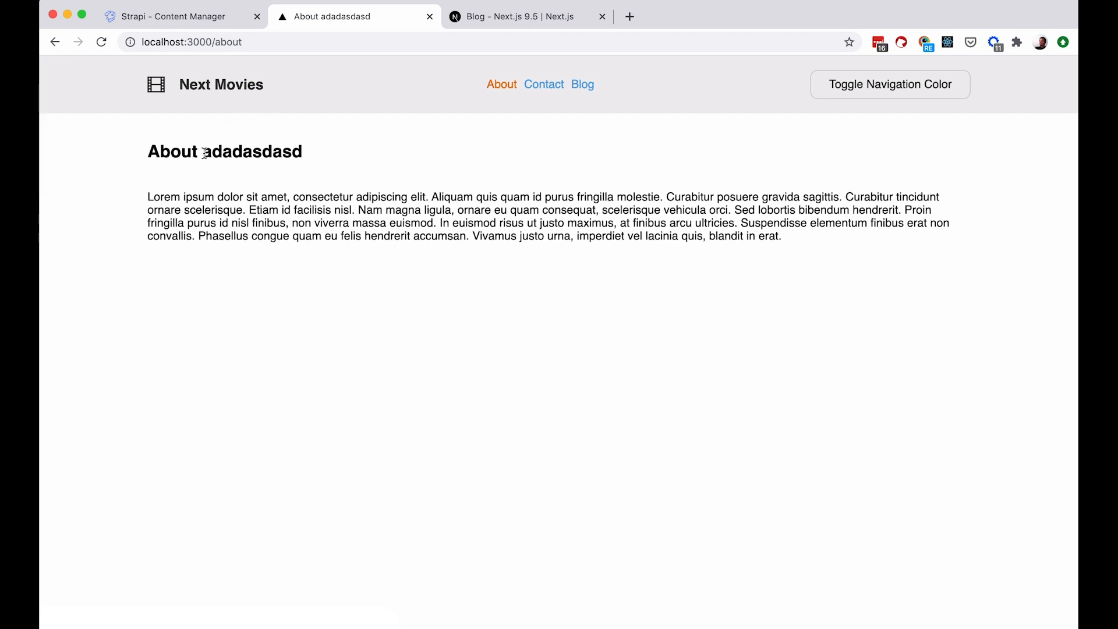
double_click(252, 151)
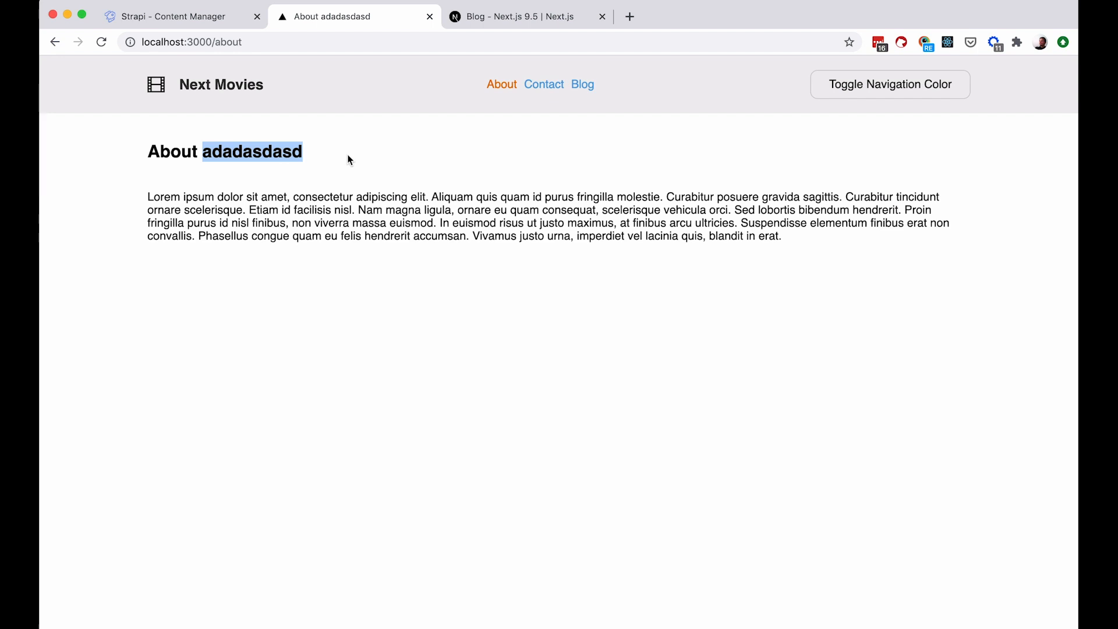
click(174, 16)
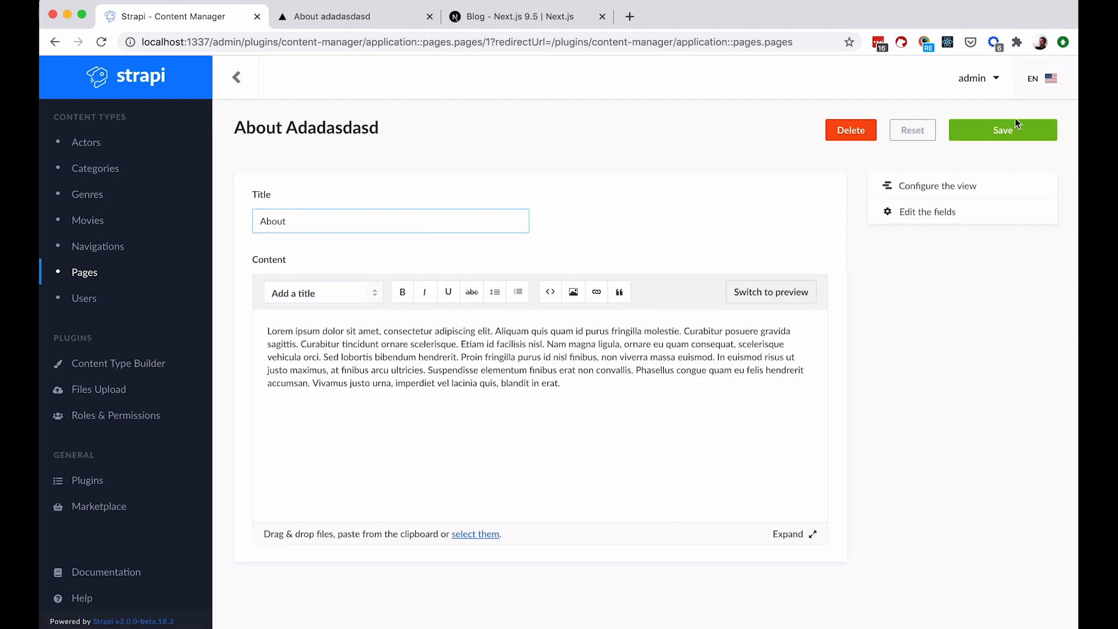
click(332, 17)
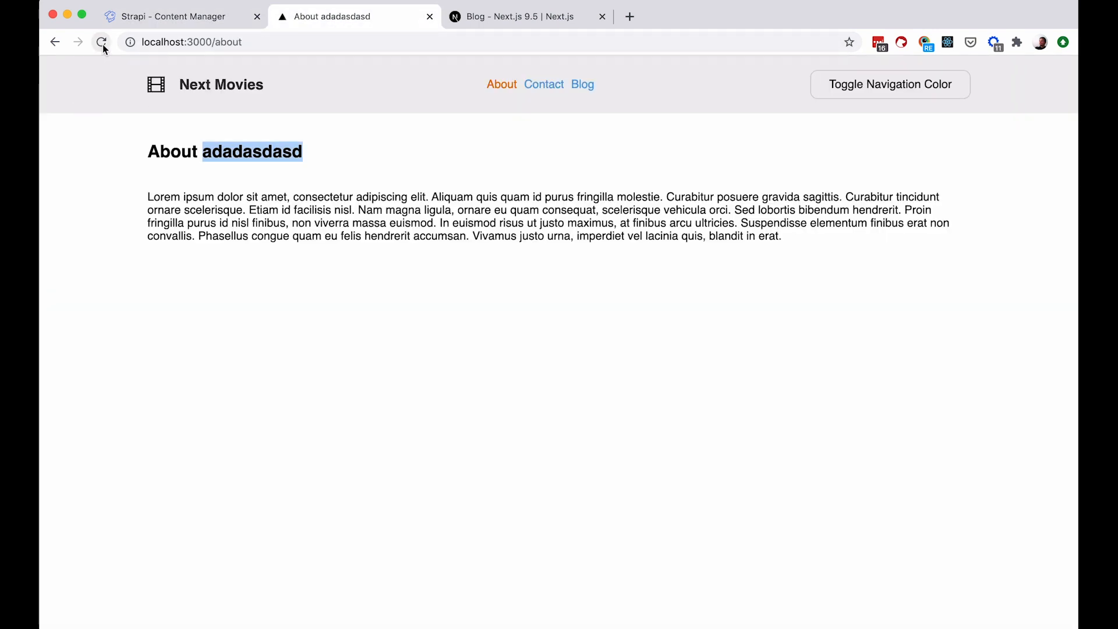
- Reload the About page until it shows plain About again
click(101, 41)
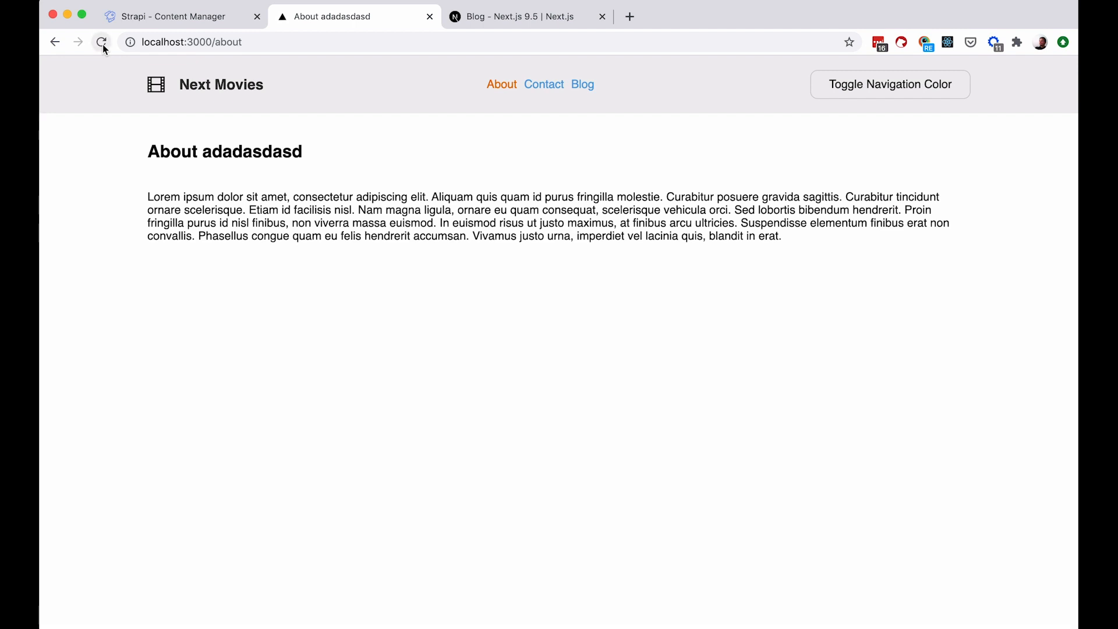
click(102, 42)
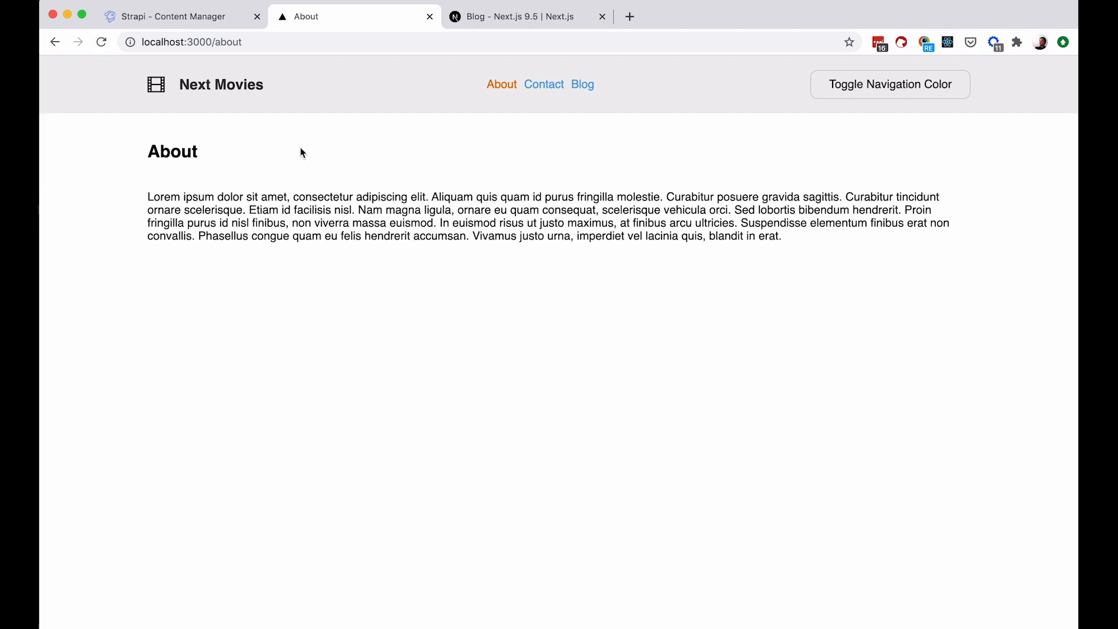
mouse_move(295, 179)
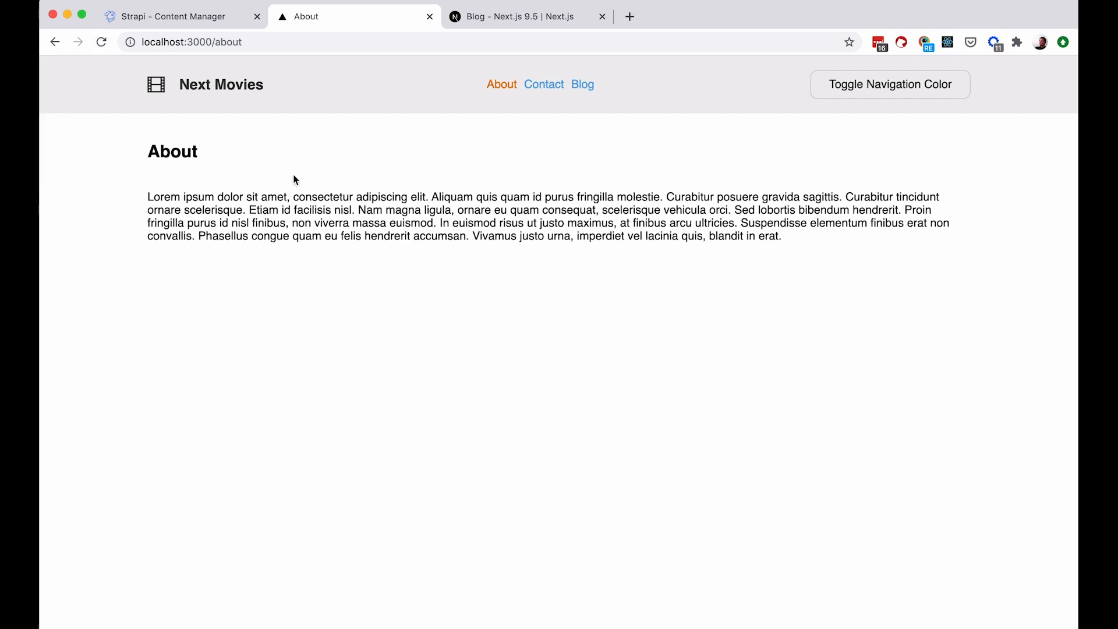